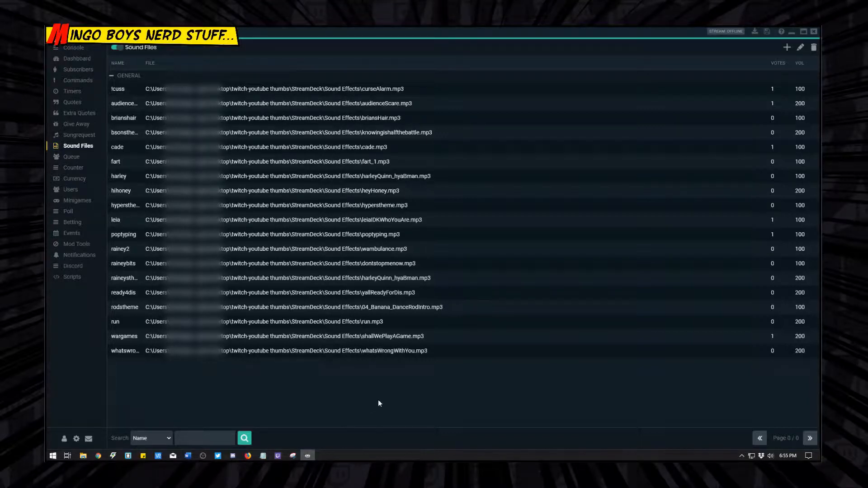
mouse_move(77, 150)
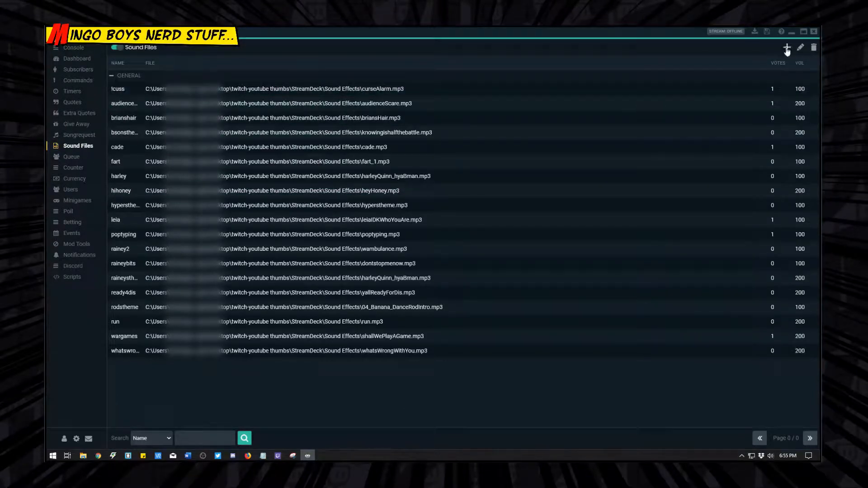
Add a new sound entry and name it 'cuss'.
left_click(786, 47)
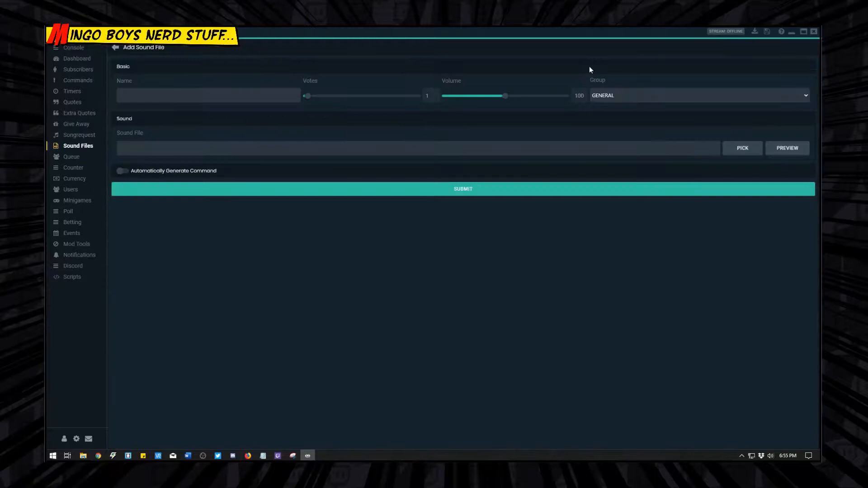
mouse_move(537, 284)
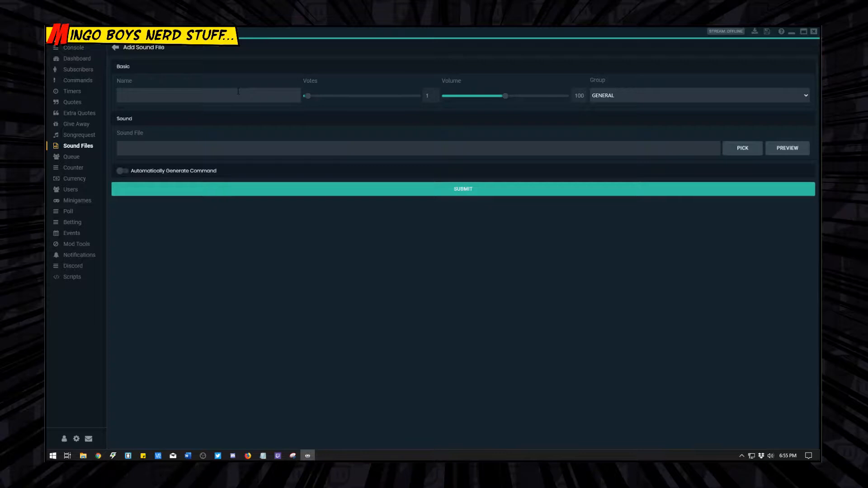
left_click(207, 95)
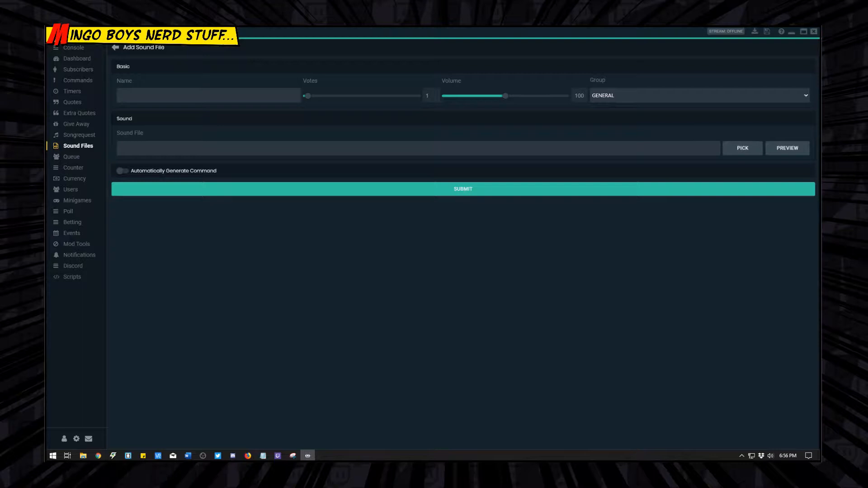
type("cussscream")
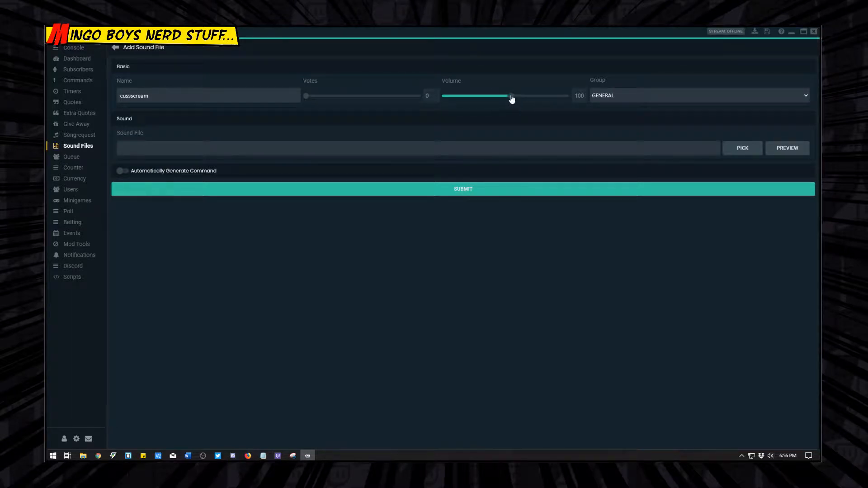
Drag the new sound's volume slider up to 200.
left_click_drag(510, 96, 503, 96)
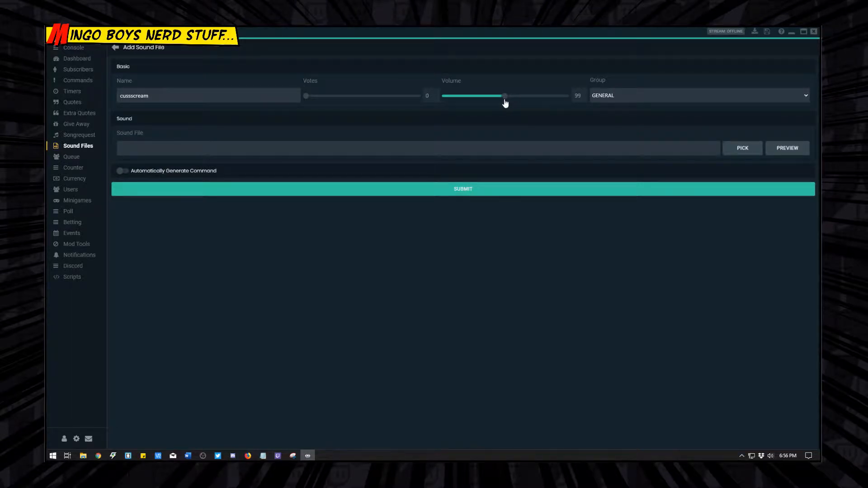
left_click_drag(503, 96, 505, 96)
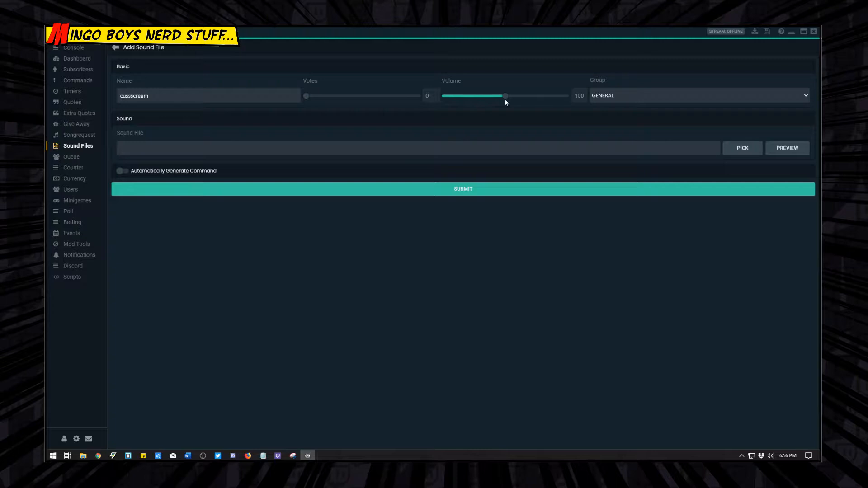
left_click_drag(503, 96, 532, 96)
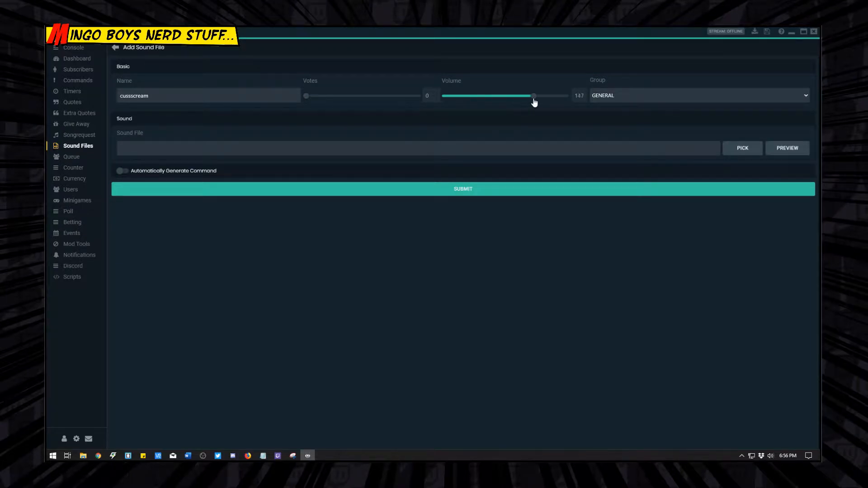
left_click_drag(531, 96, 534, 96)
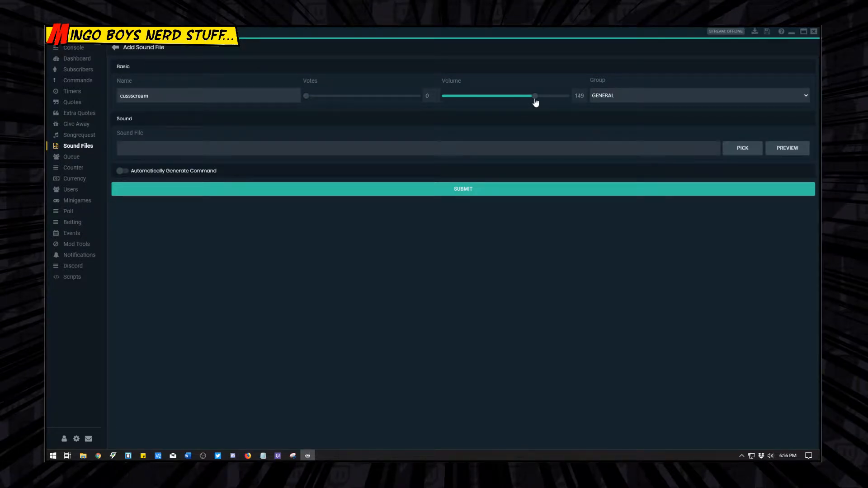
left_click_drag(534, 96, 565, 95)
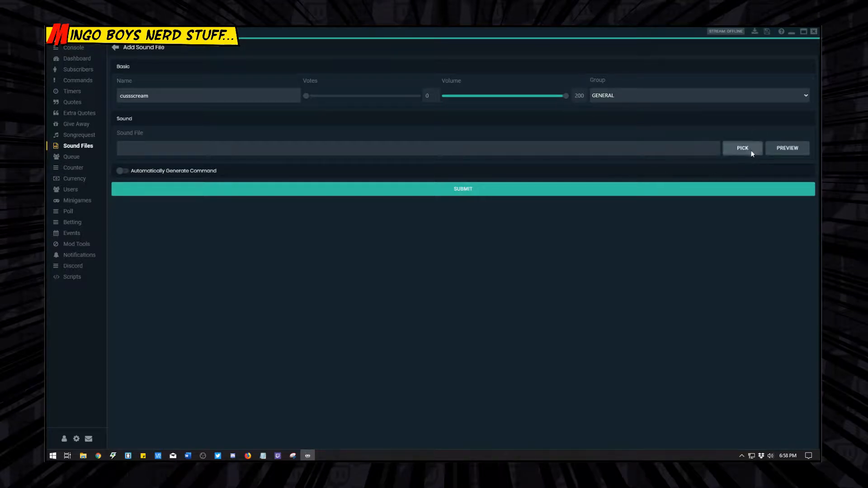
Attach cussScream.mp3 to the cussscream sound and submit it.
left_click(742, 147)
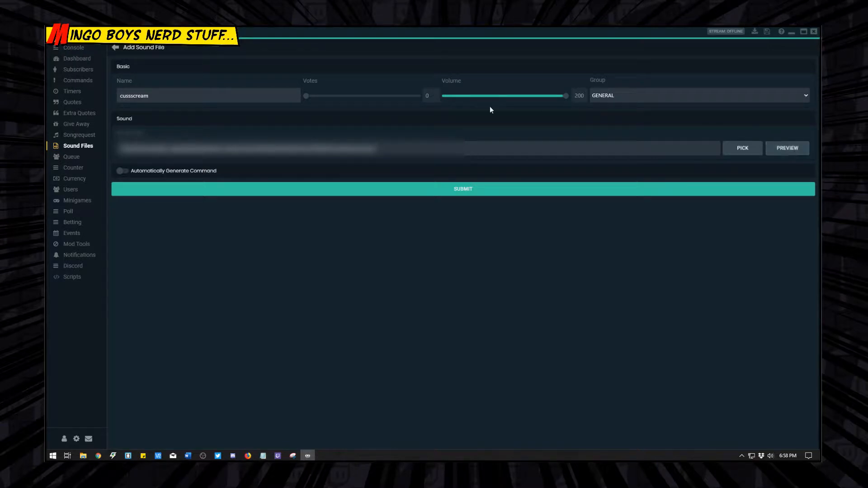
left_click(114, 47)
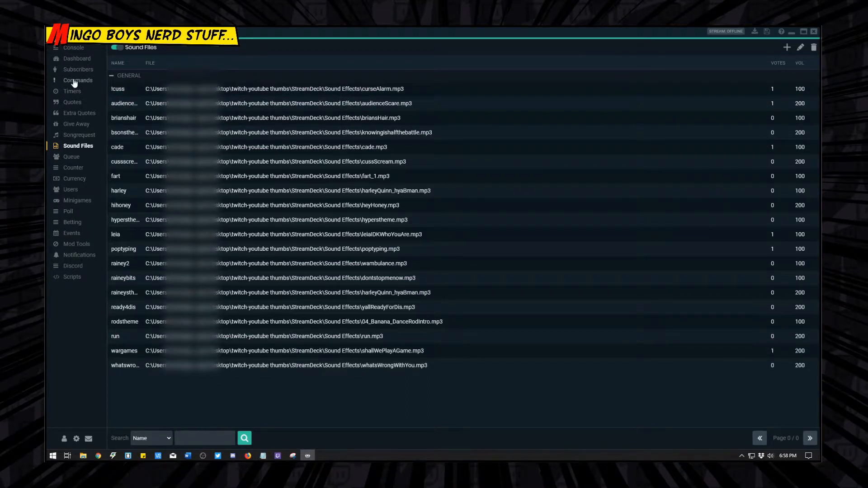
Add a new command on the Commands tab and name it '!cussscream'.
left_click(77, 79)
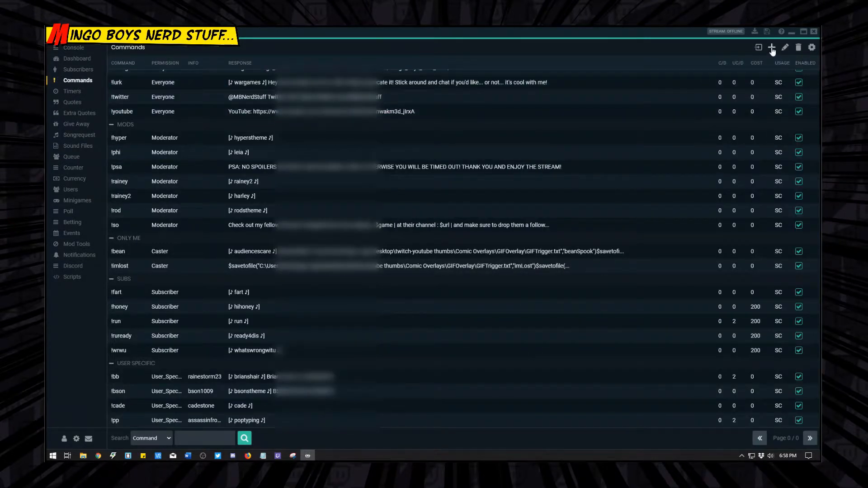
left_click(772, 47)
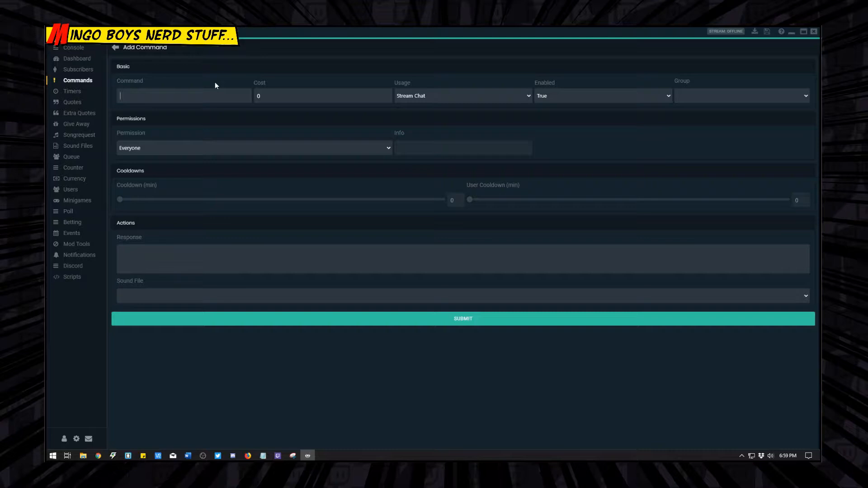
type("!cusss")
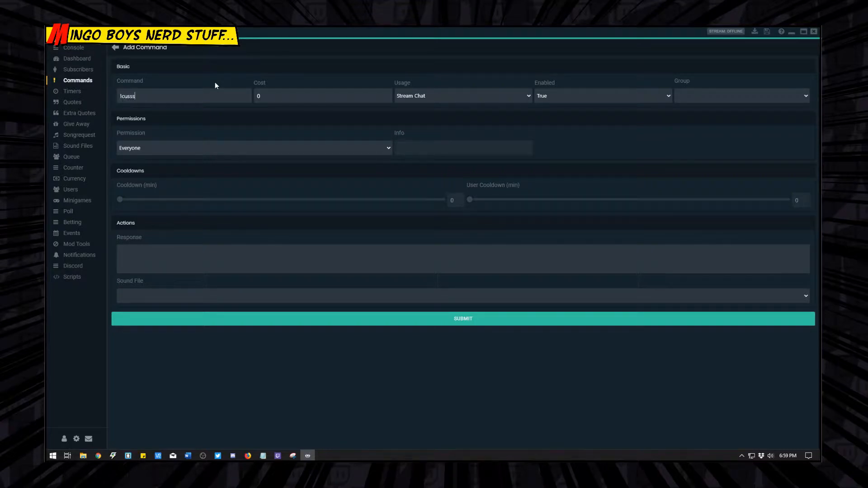
type("scream")
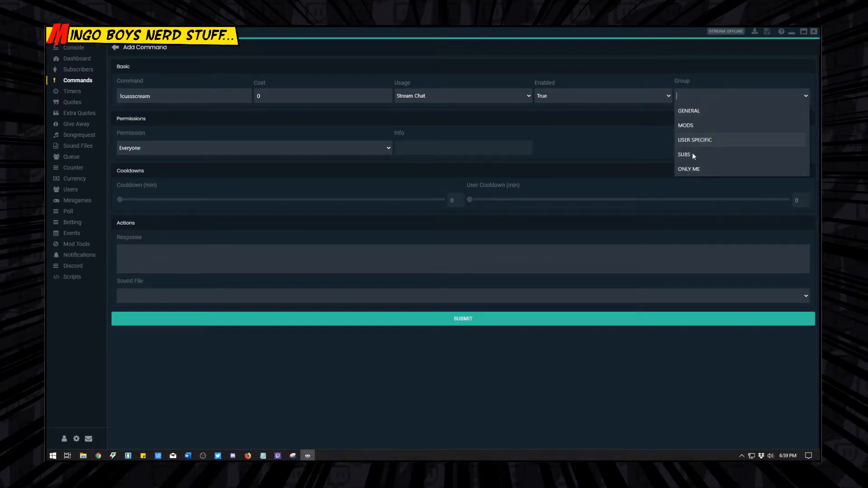
mouse_move(691, 125)
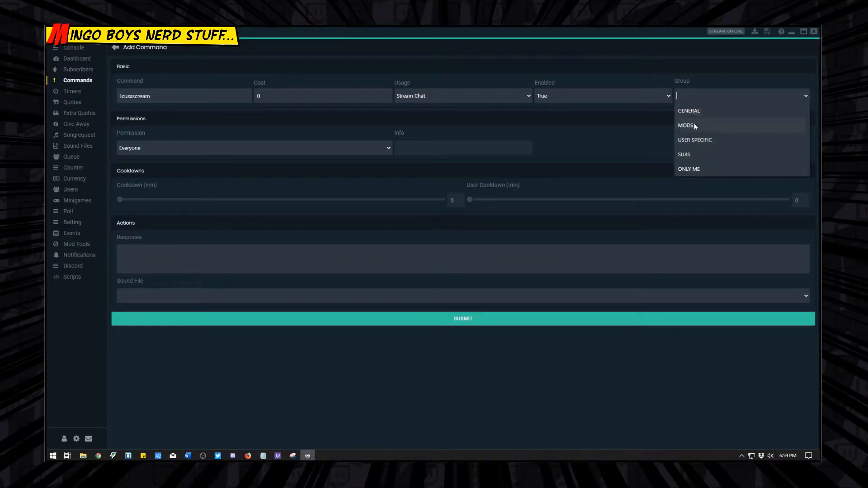
mouse_move(689, 111)
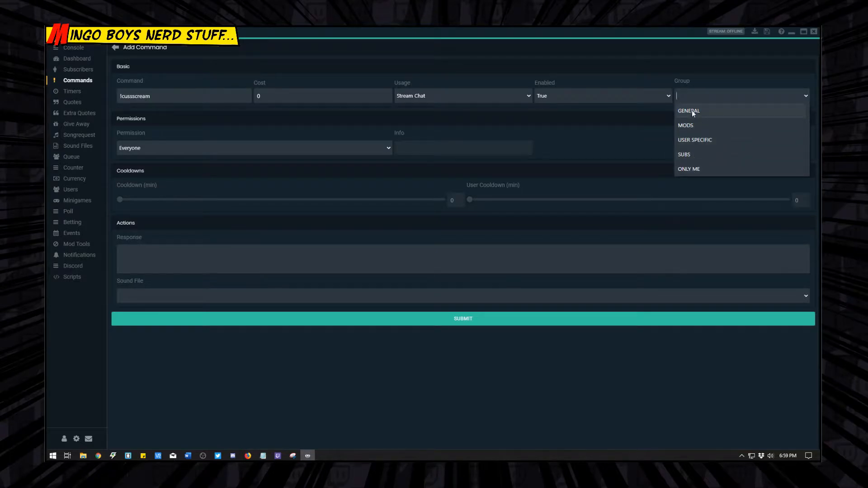
Put the command in GENERAL, keep Everyone permission, and set a 2-minute cooldown.
left_click(689, 110)
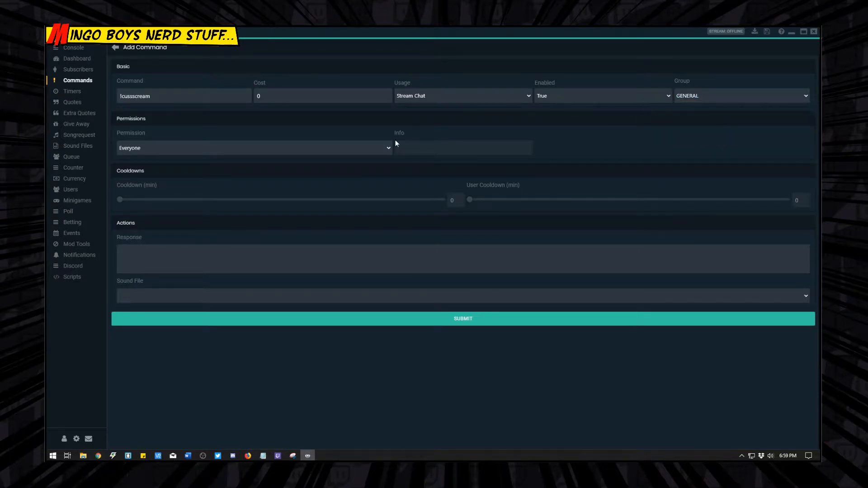
left_click(252, 148)
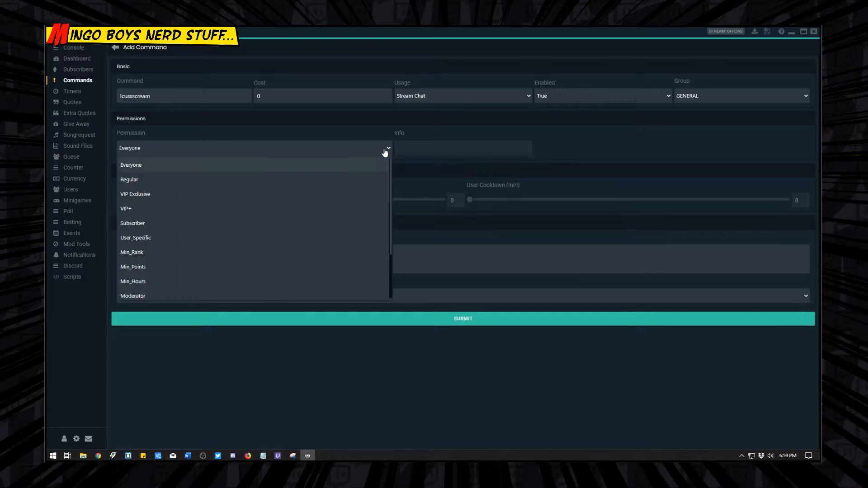
left_click(131, 165)
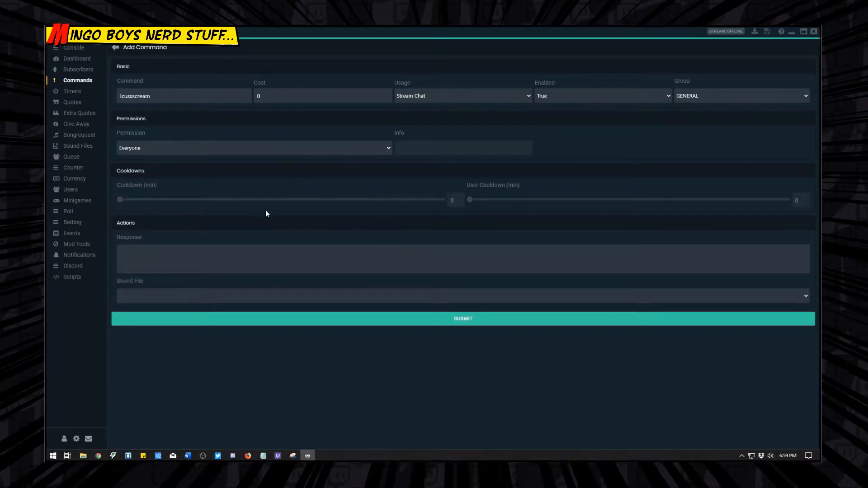
mouse_move(121, 205)
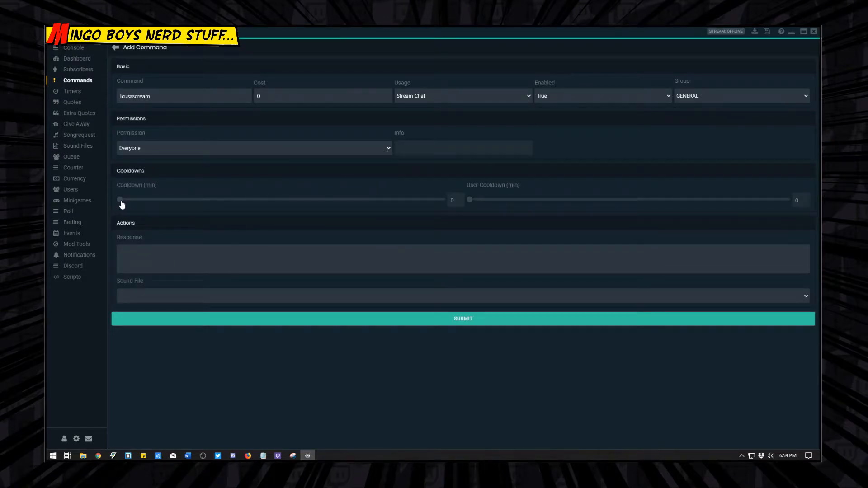
left_click_drag(118, 199, 131, 199)
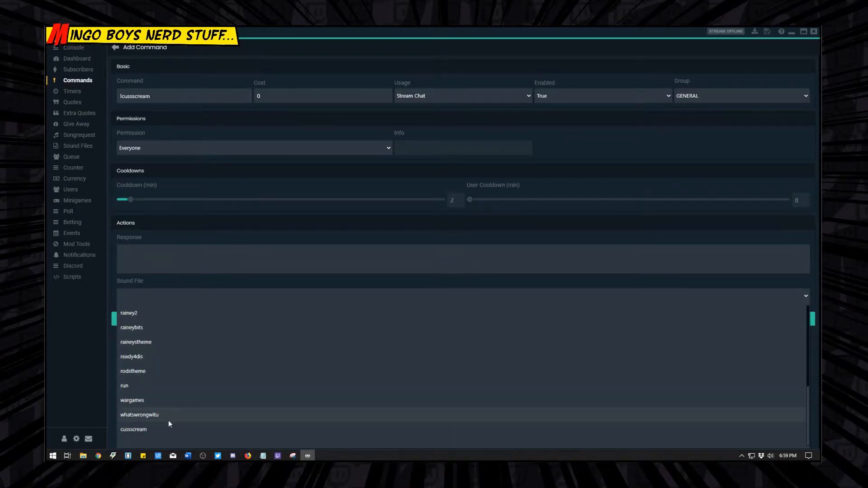
Set the cussscream sound, save the command, and type '!cusss' in the console.
left_click(133, 429)
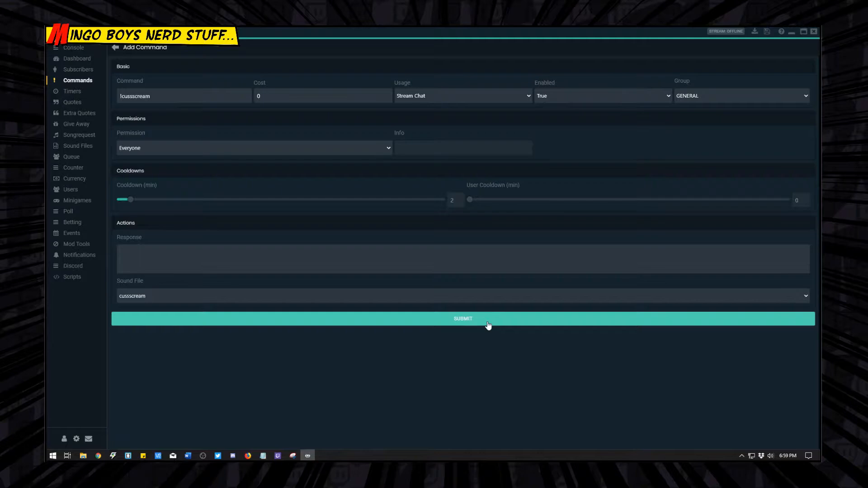
left_click(463, 318)
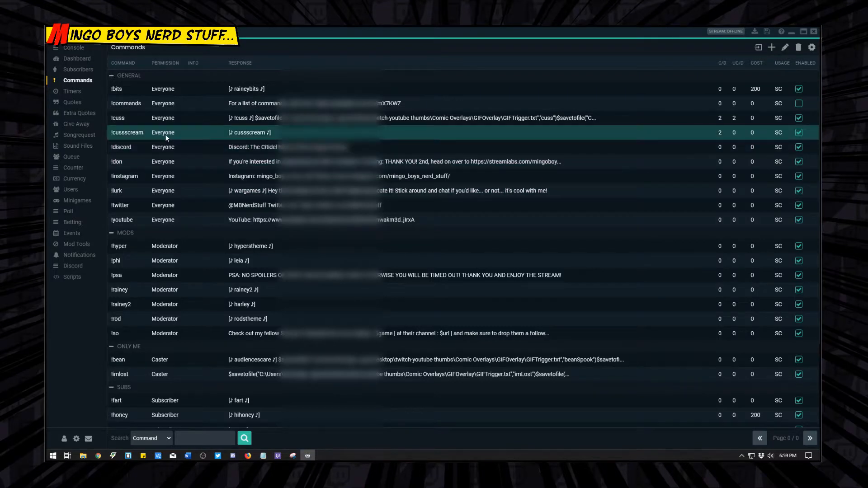
left_click(73, 47)
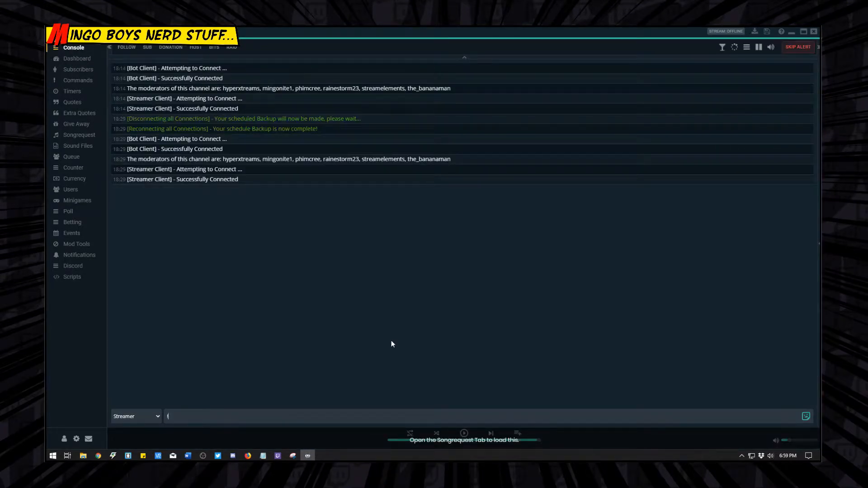
type("!cusss")
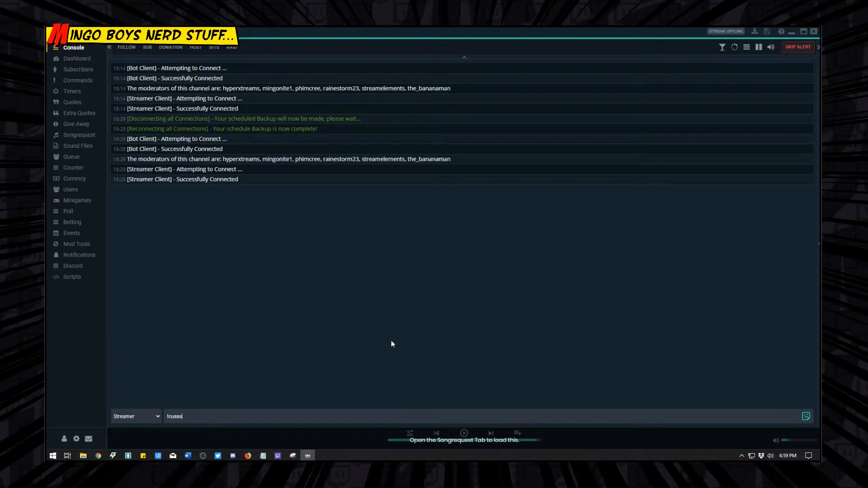